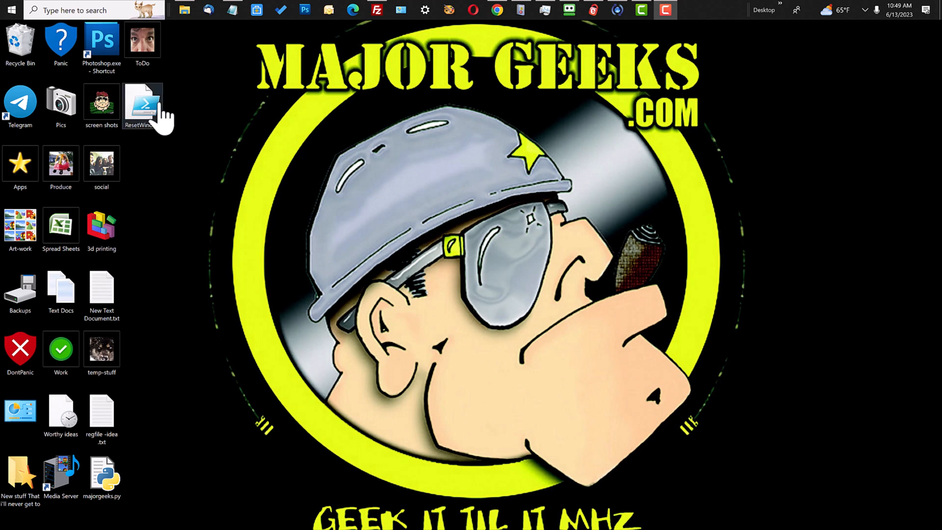
mouse_move(249, 145)
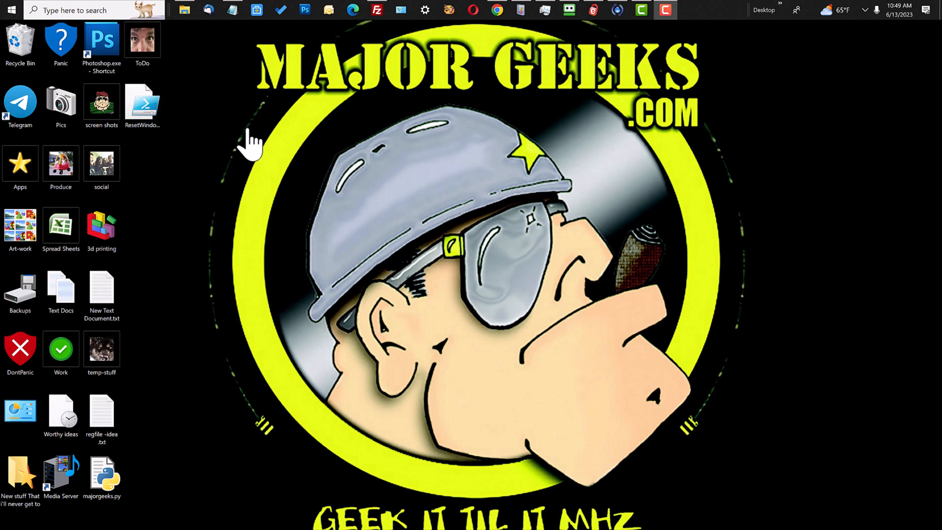
mouse_move(226, 129)
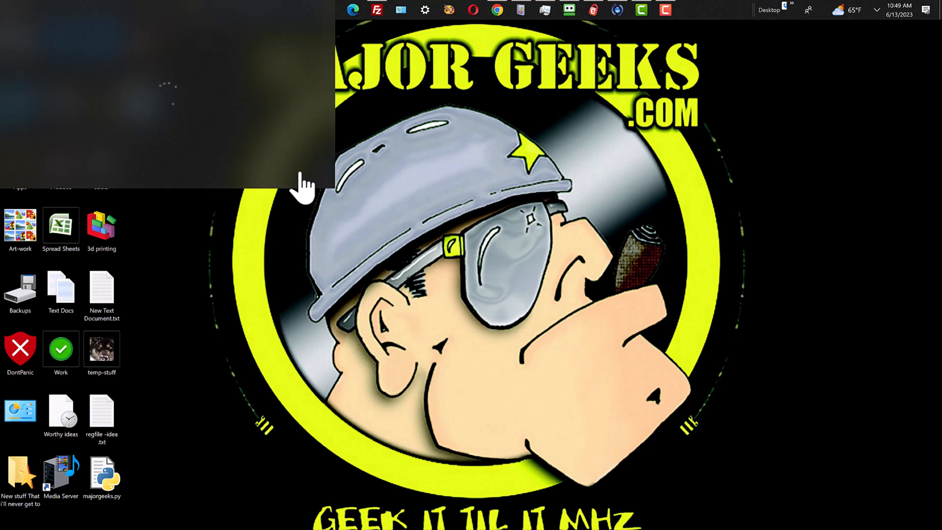
mouse_move(188, 233)
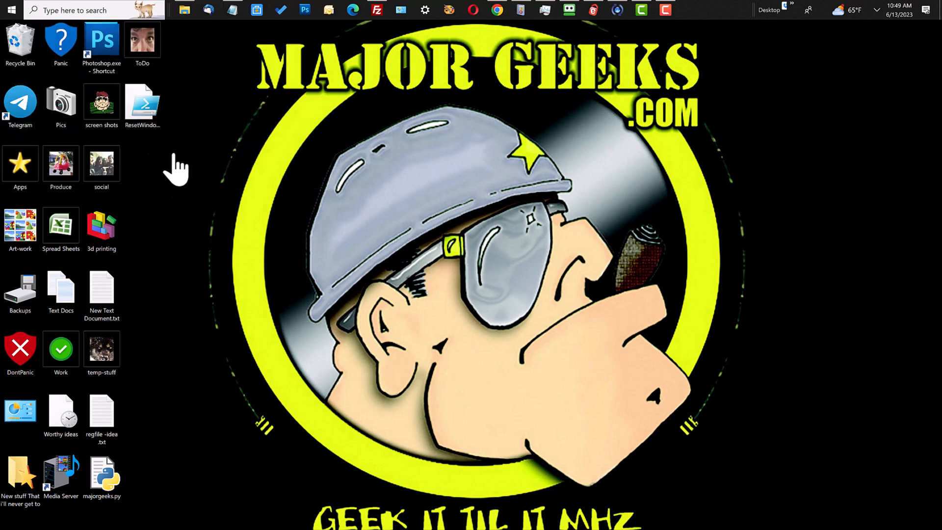
Bring up the Start button's Win+X power user menu with Task Manager and PowerShell
left_click(15, 10)
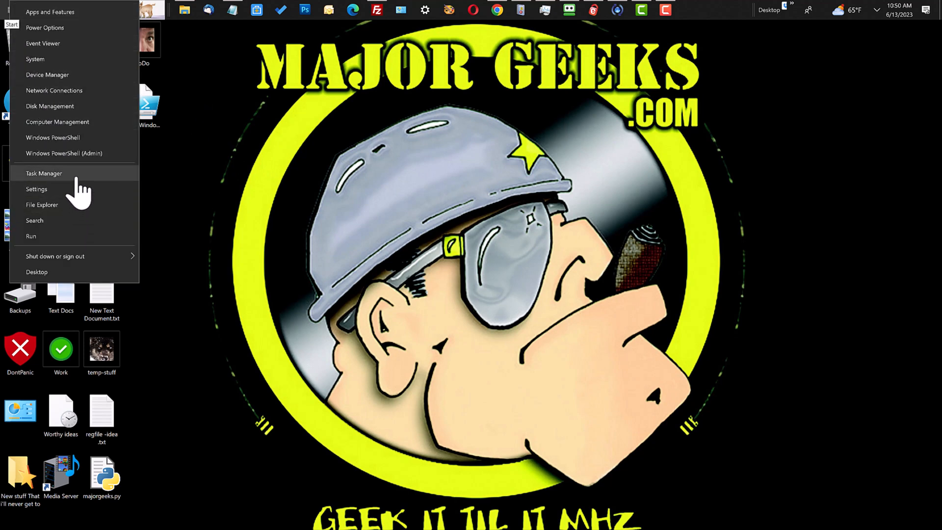
Show Task Manager's Processes list and scroll down to the suspended Search background process
left_click(44, 173)
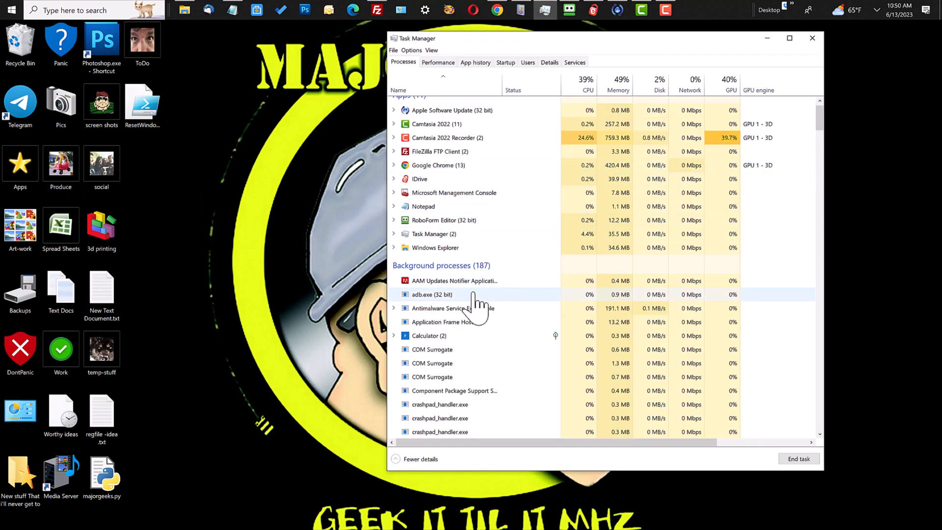
scroll("down", 3)
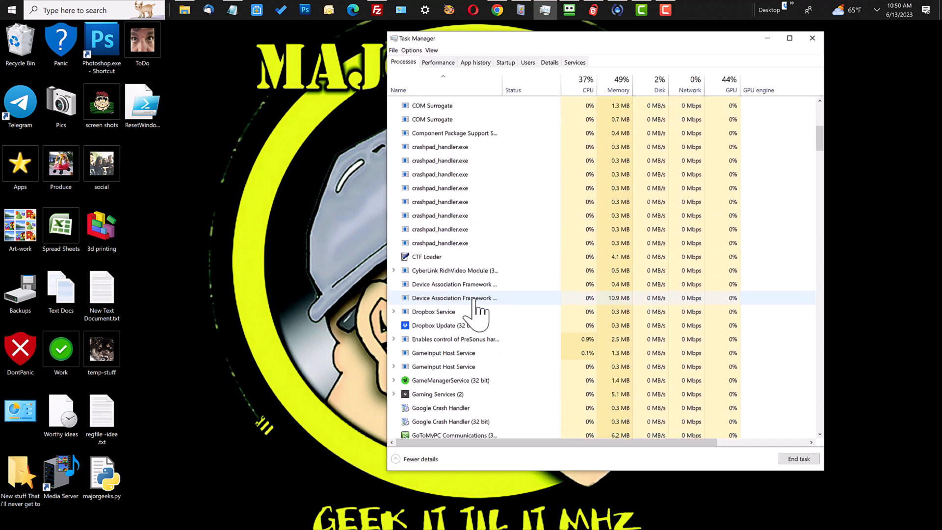
scroll("down", 3)
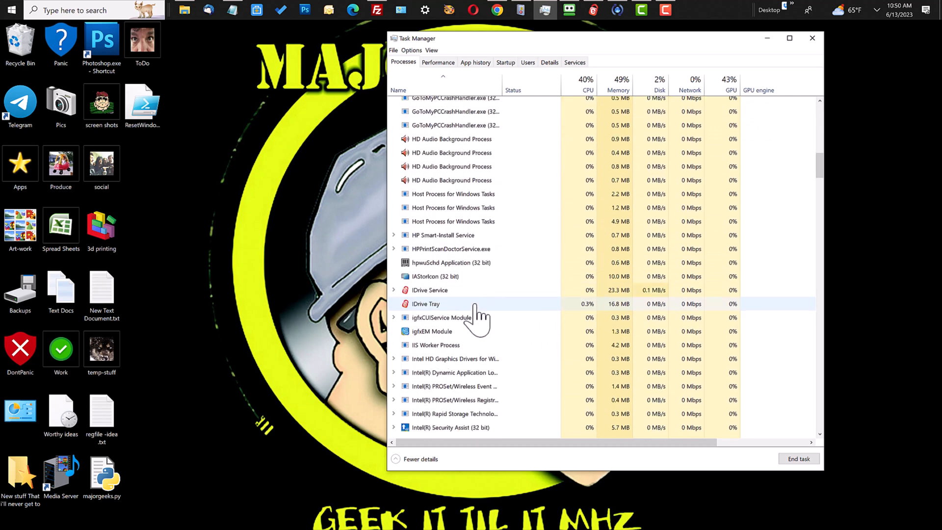
scroll("down", 3)
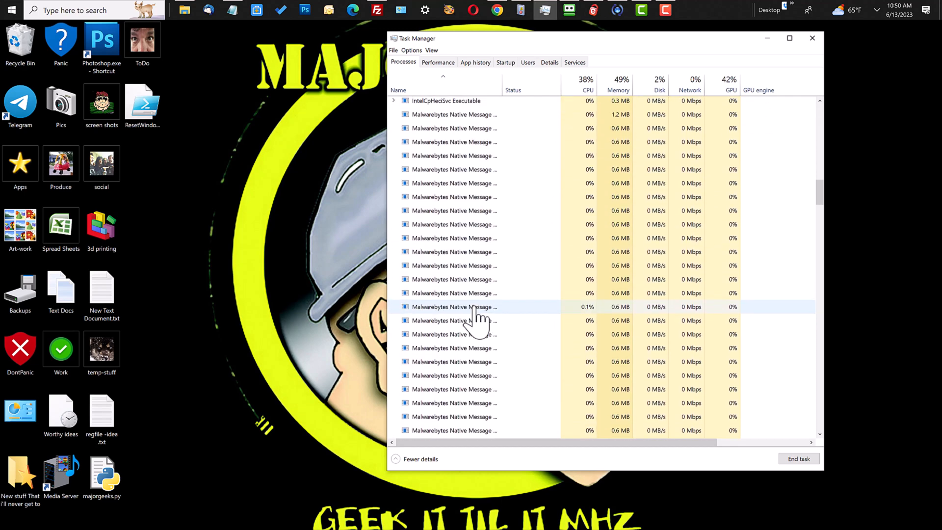
scroll("down", 3)
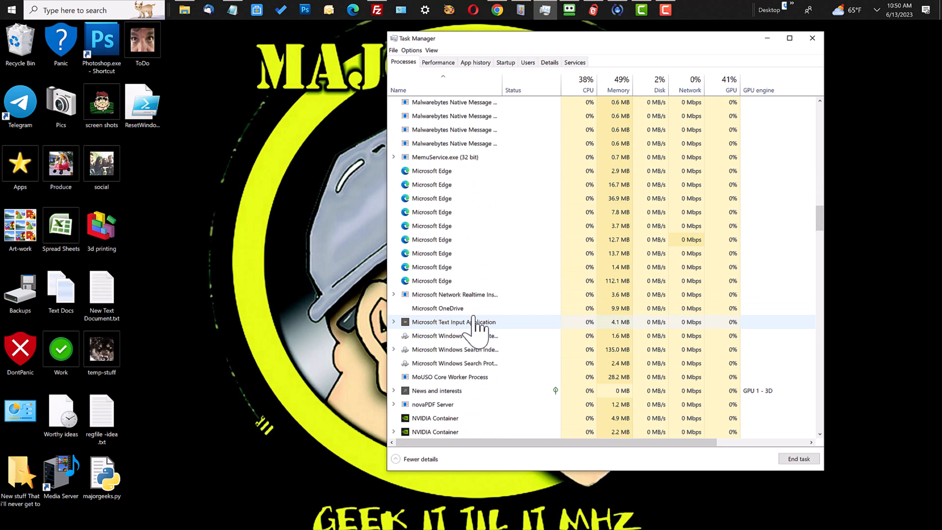
scroll("down", 3)
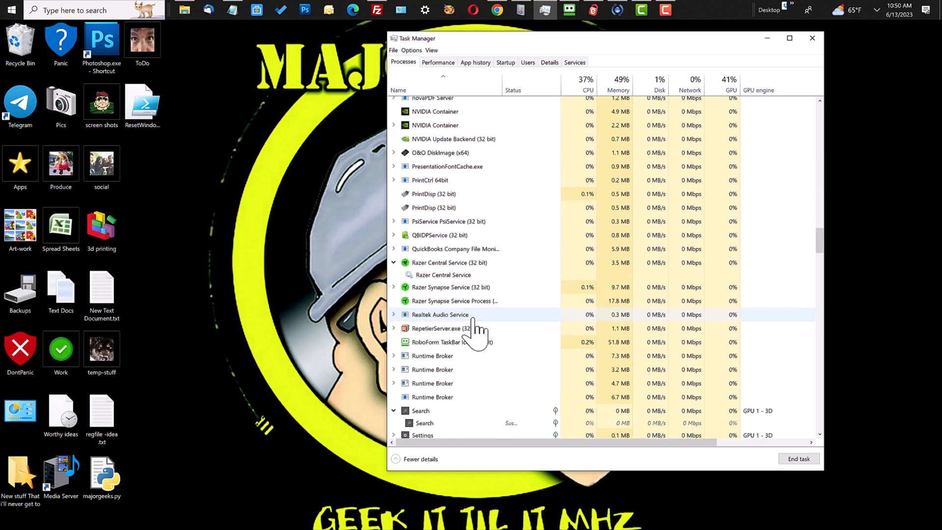
scroll("down", 3)
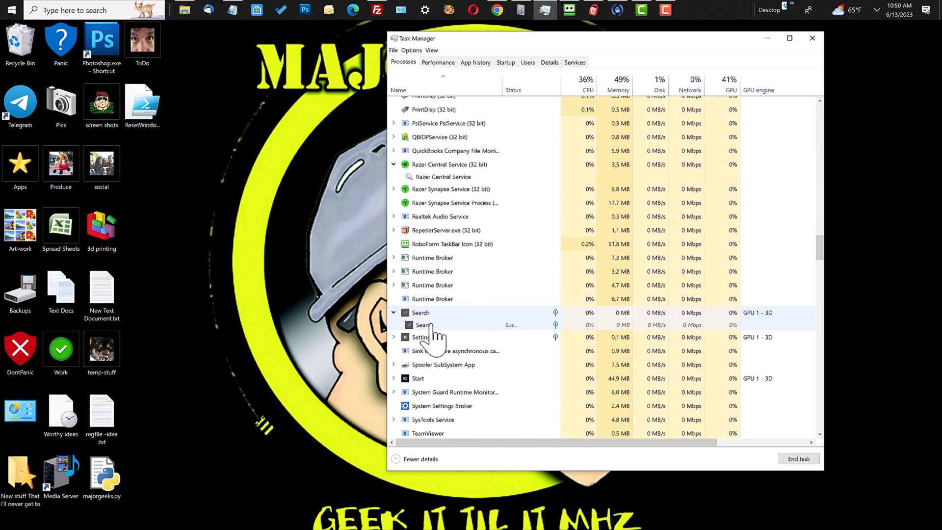
End the stuck Search task from its context menu and test the taskbar search box
right_click(420, 313)
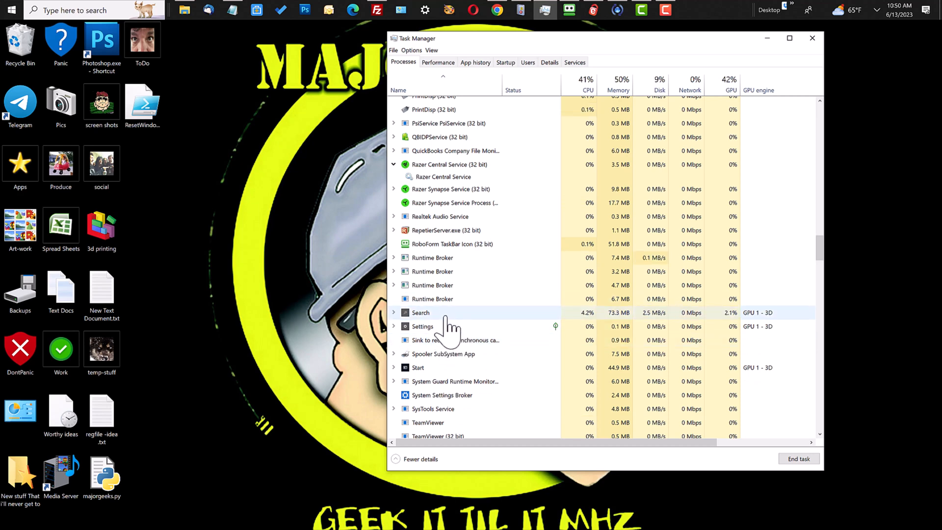
scroll("down", 3)
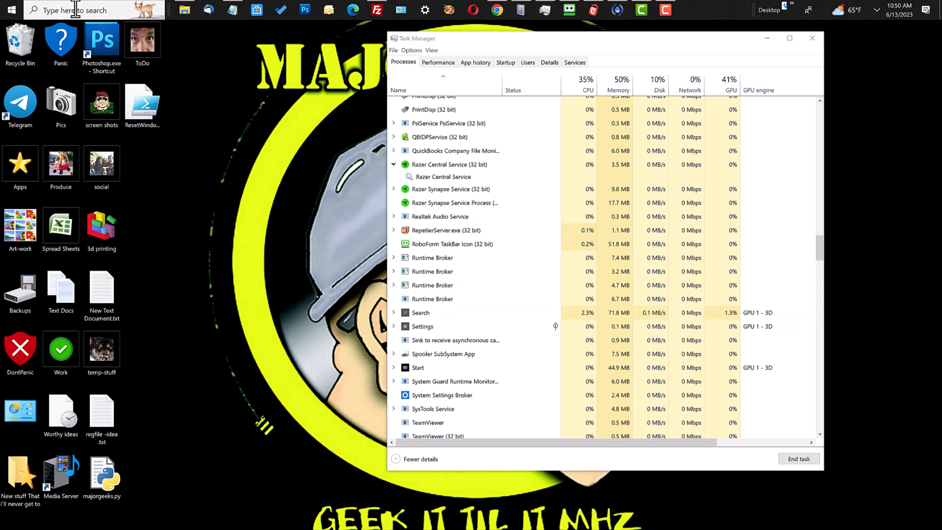
left_click(74, 9)
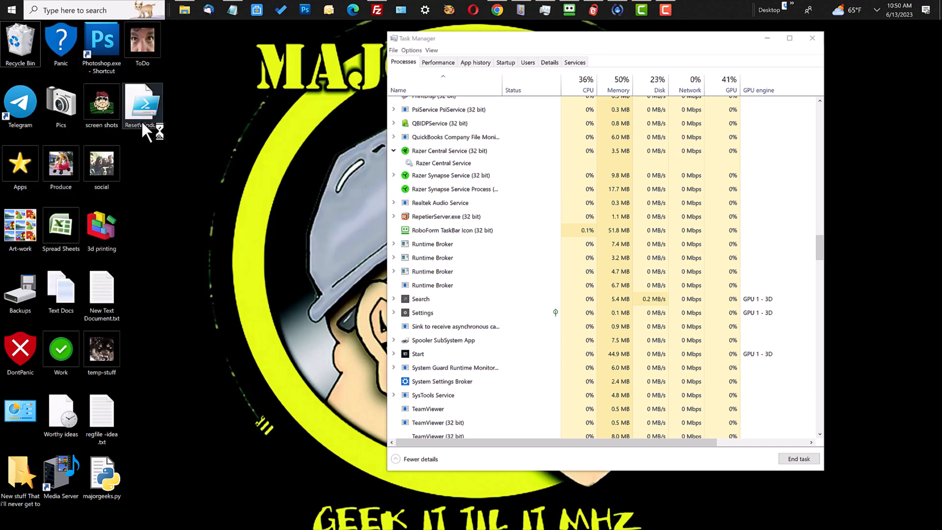
Run ResetWindowsSearch.ps1 with PowerShell and answer Y to allow the execution policy change
right_click(143, 103)
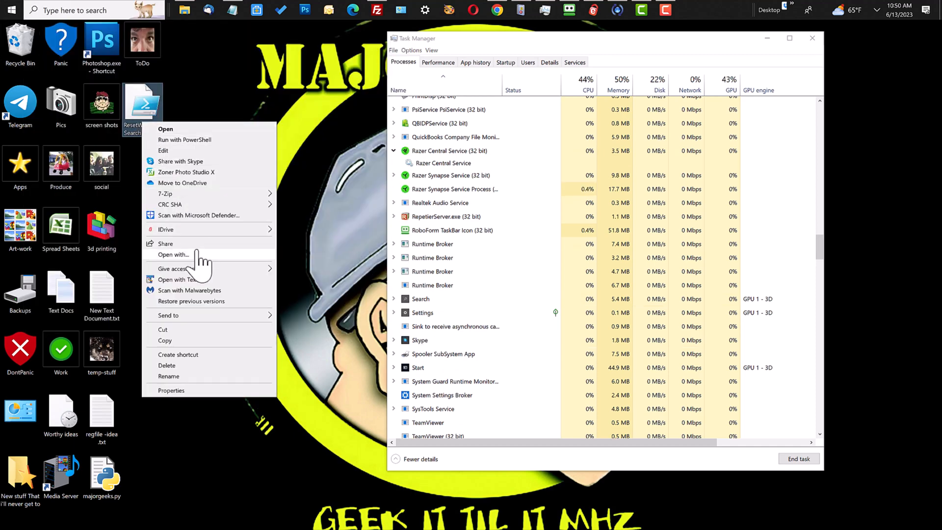
mouse_move(198, 177)
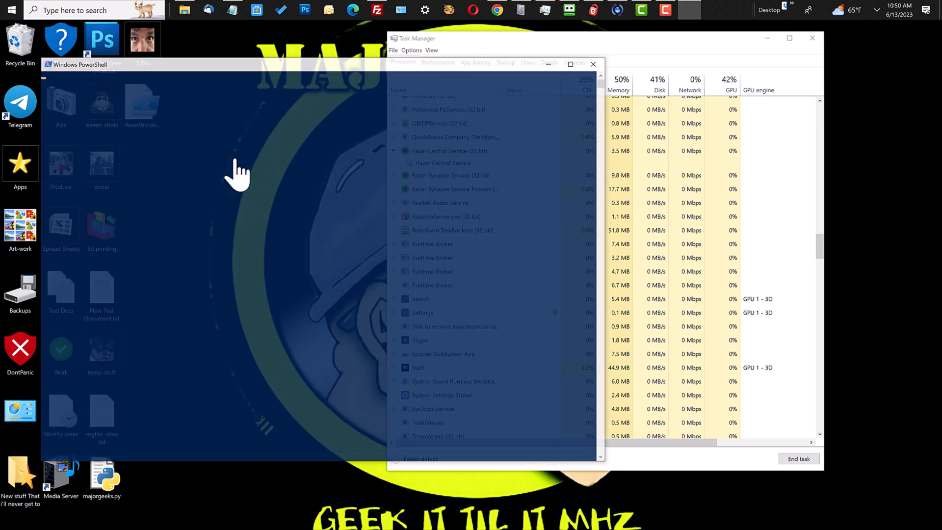
left_click(88, 63)
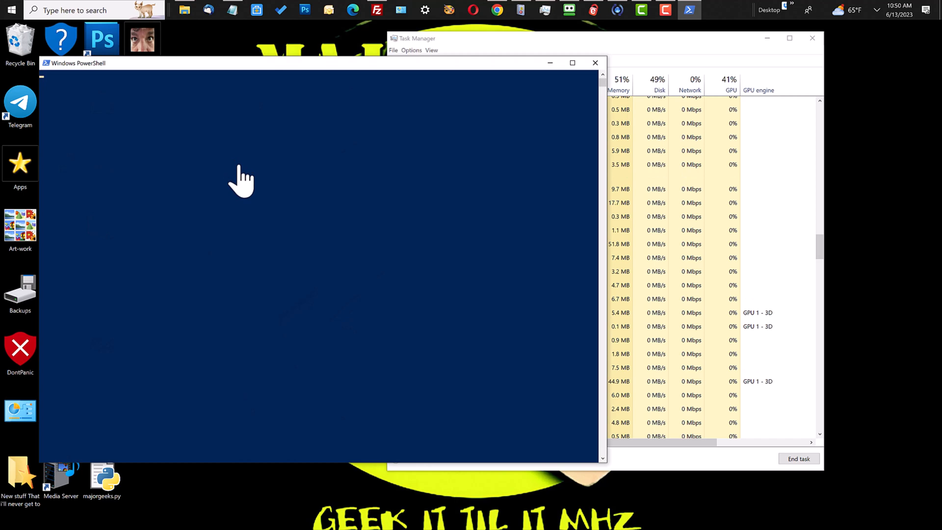
key("Enter")
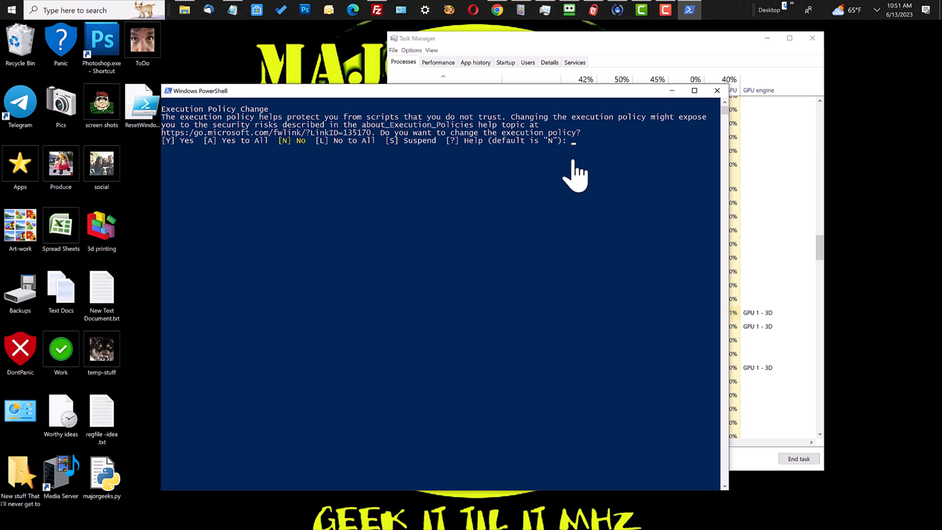
type("y")
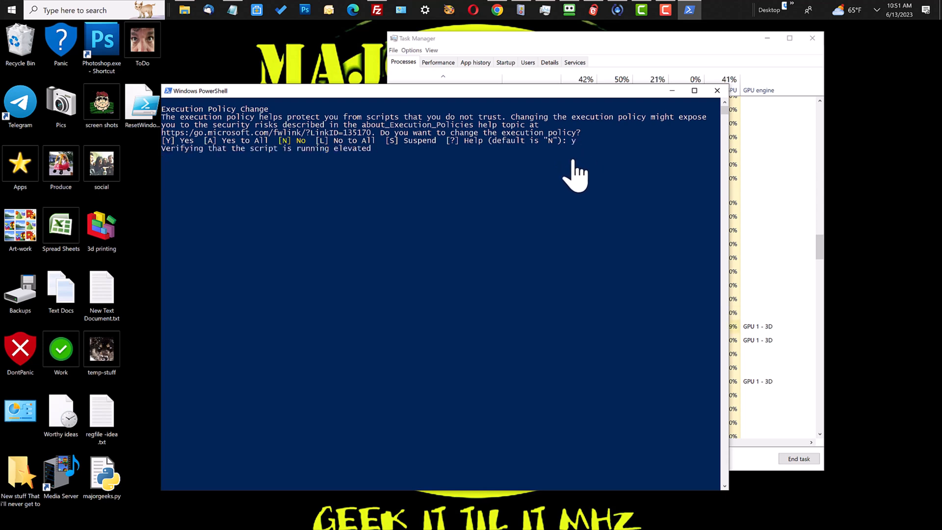
key("Return")
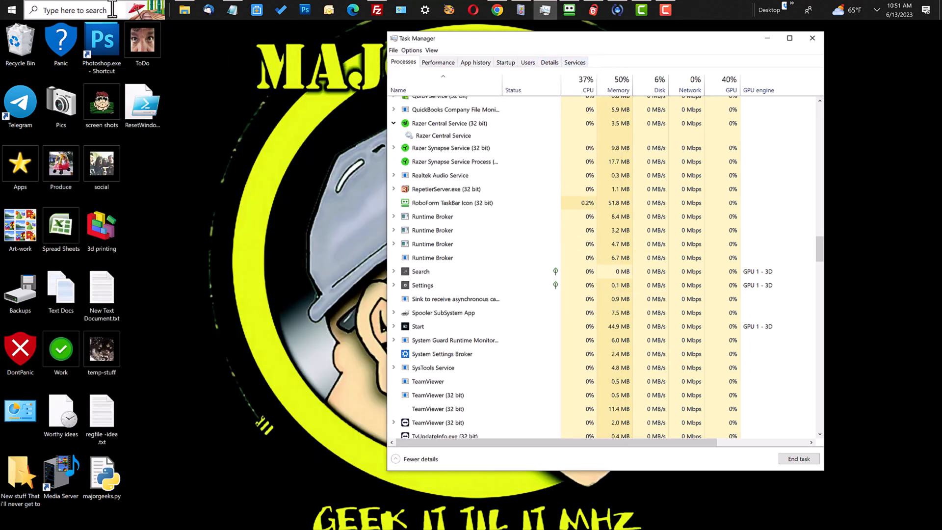
Open the taskbar search flyout to confirm recommendations and top apps appear again
left_click(73, 10)
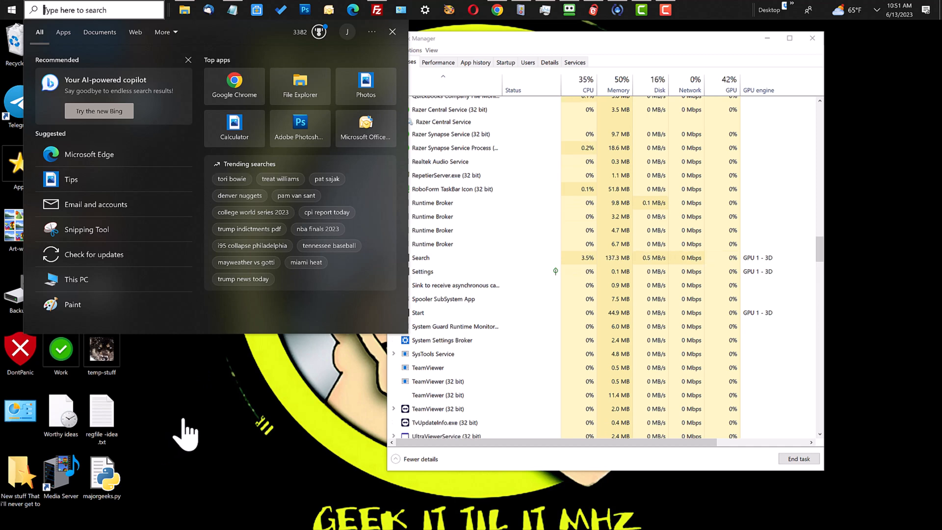
mouse_move(219, 403)
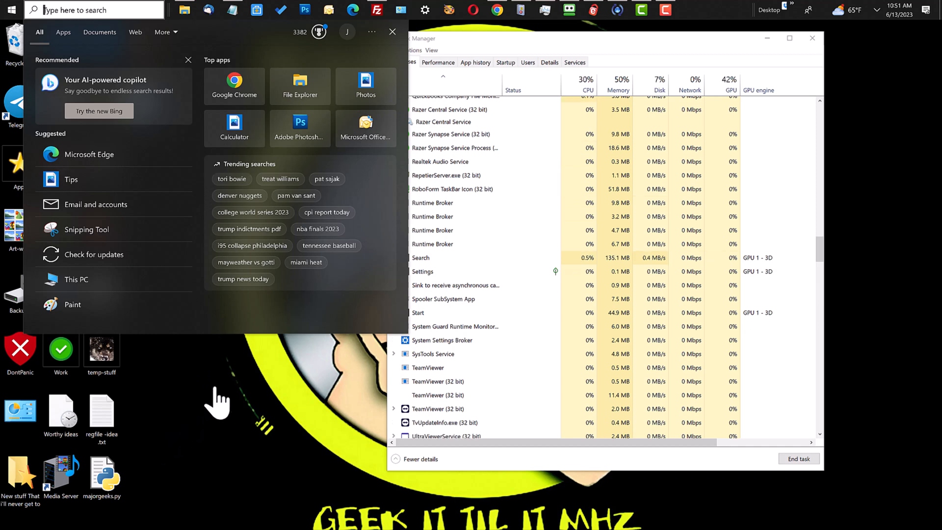